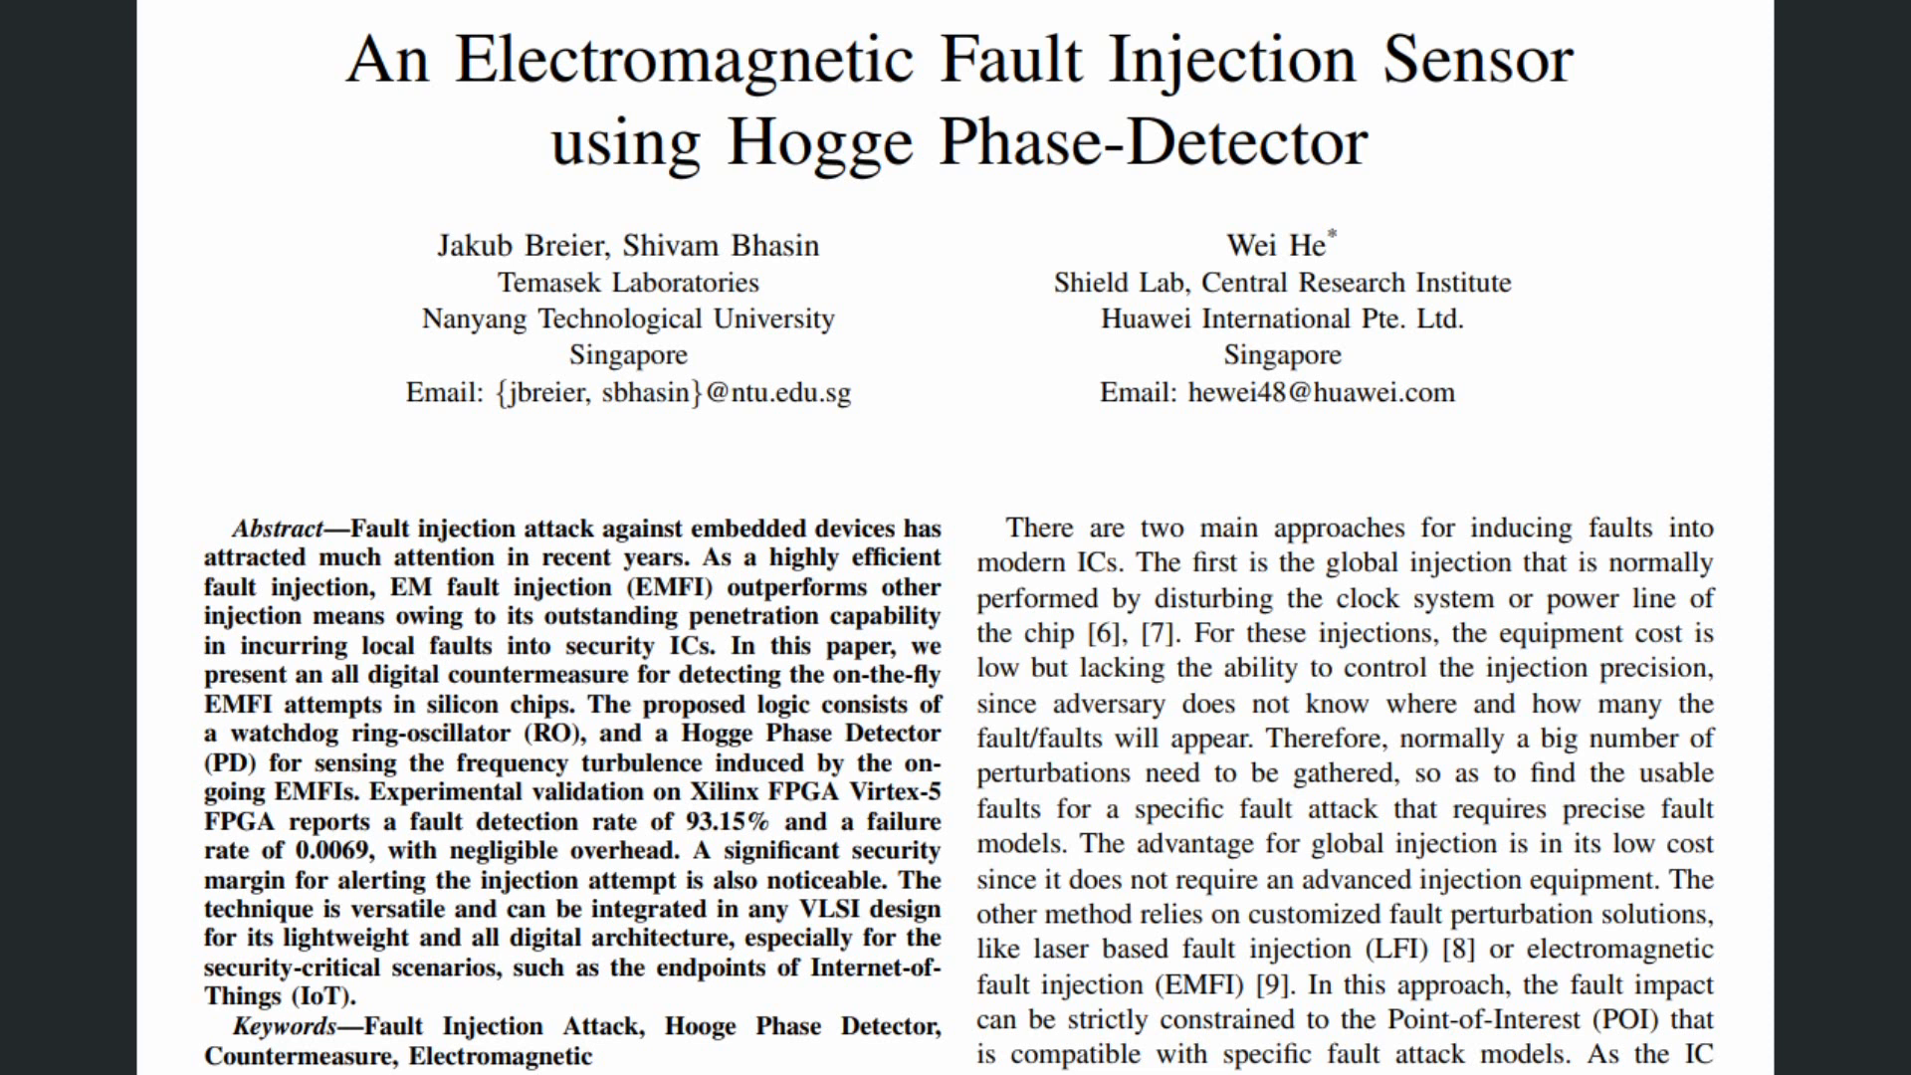
scroll("down", 3)
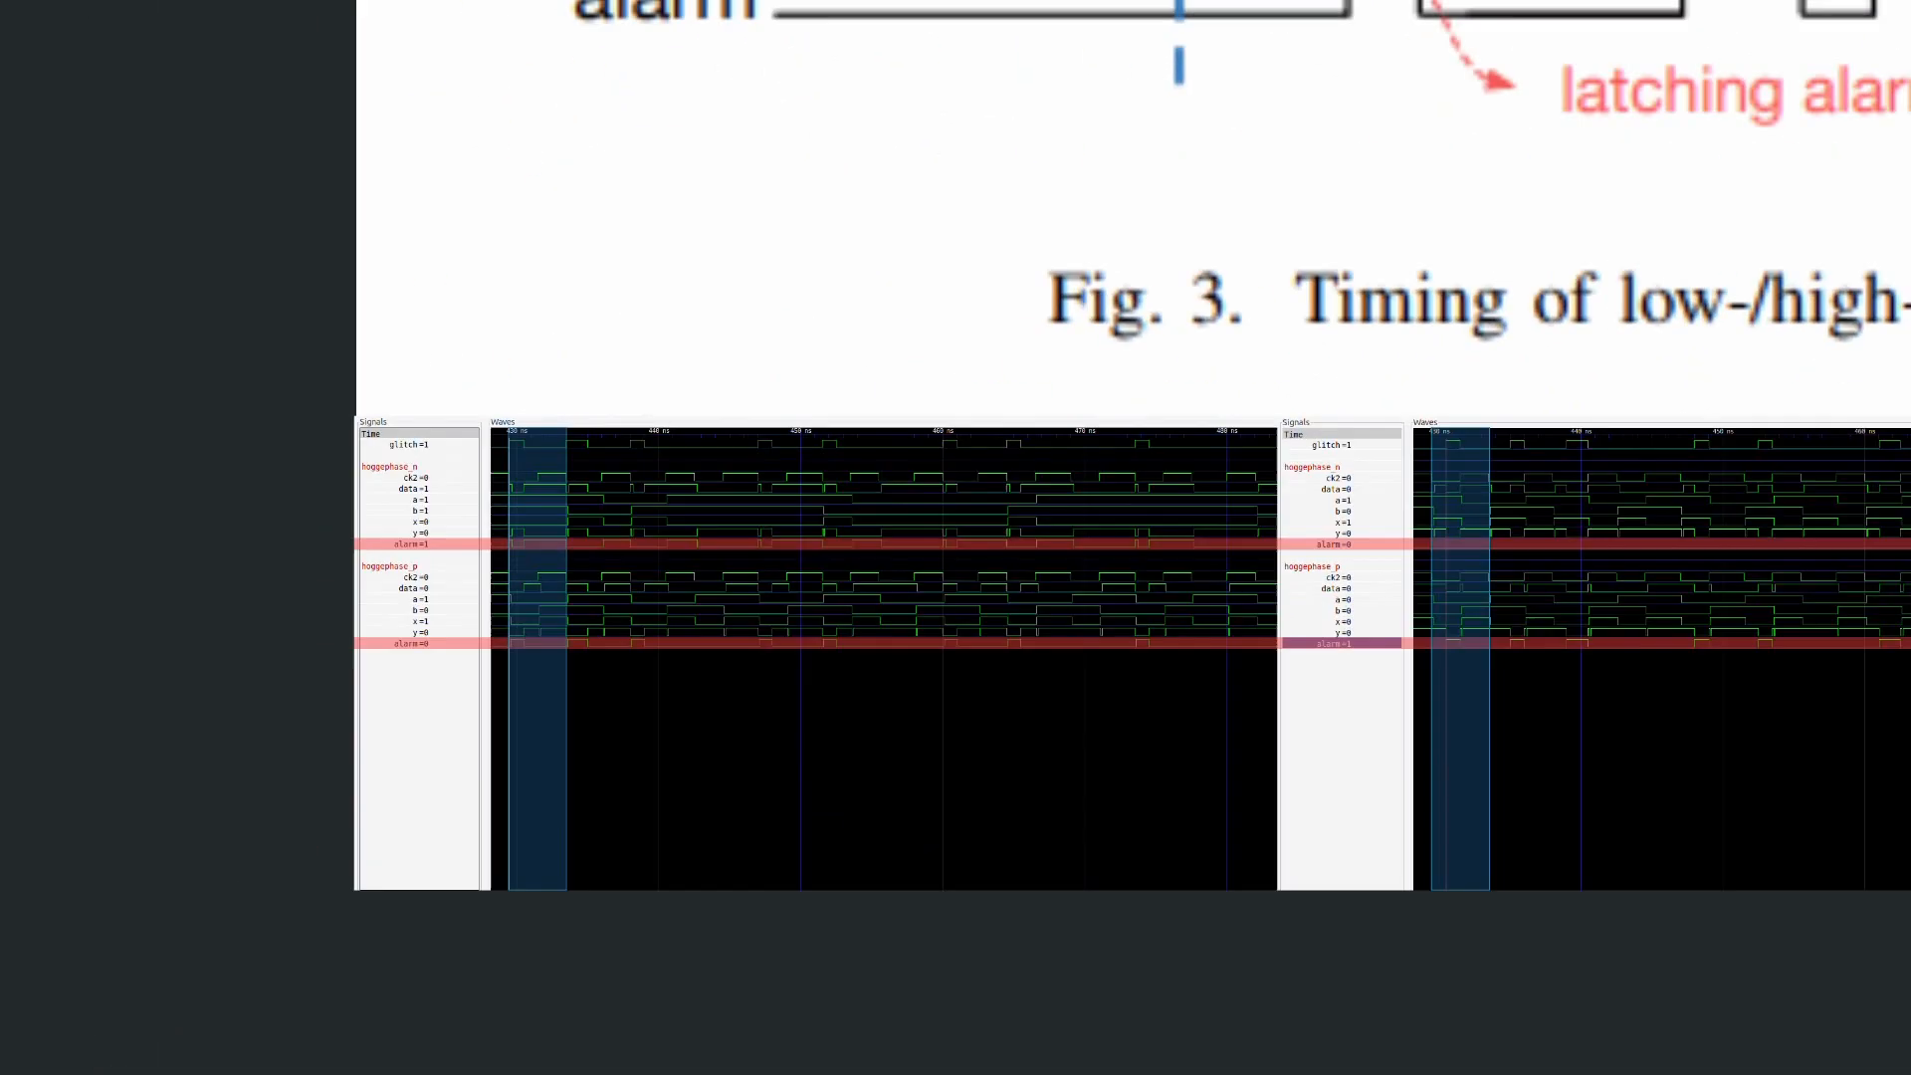